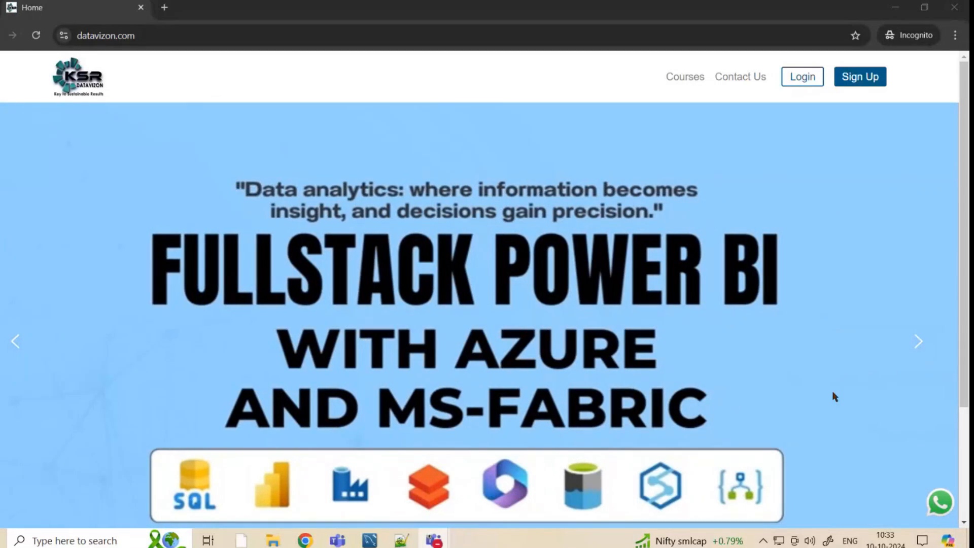
Click repeatedly at the same spot on the portal page before logging in.
{"action": "left_click", "coordinate": [918, 341]}
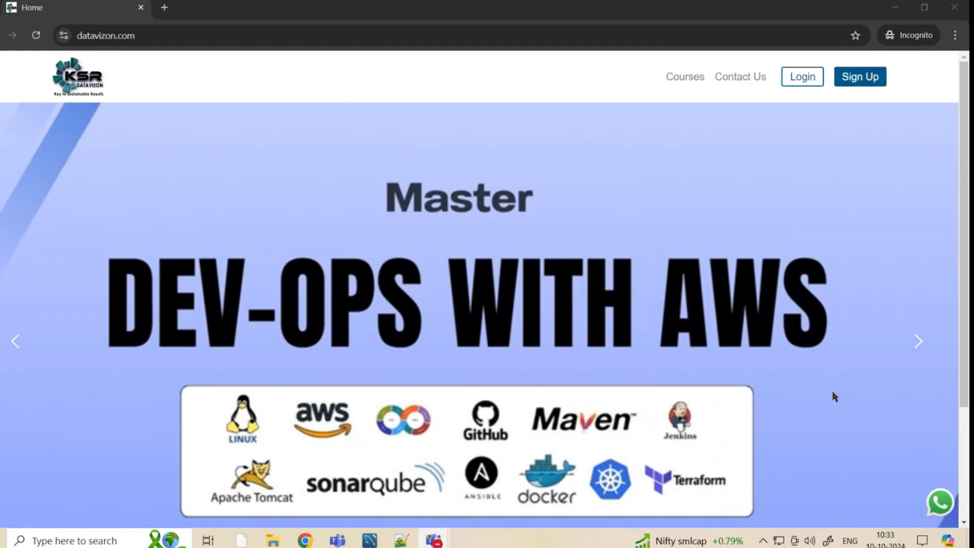
{"action": "left_click", "coordinate": [918, 341]}
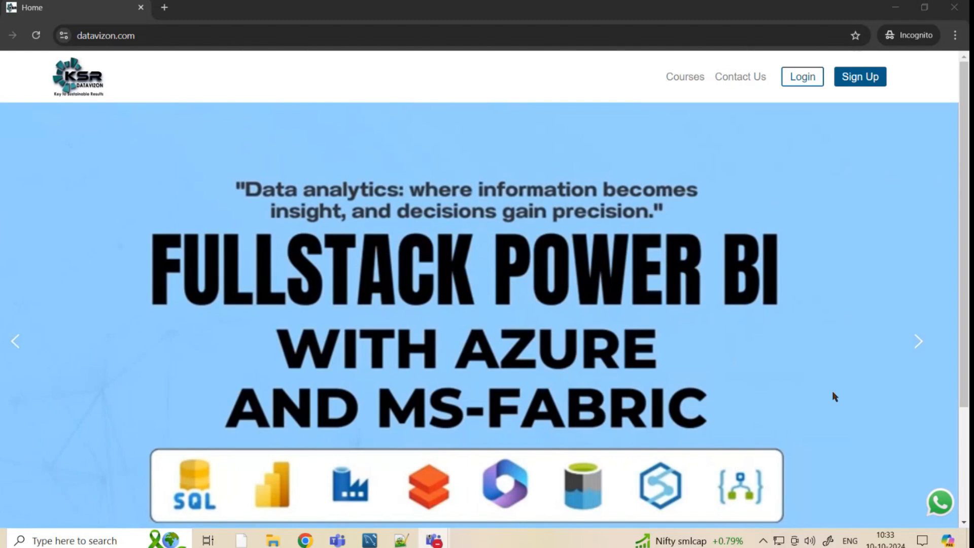
{"action": "left_click", "coordinate": [918, 341]}
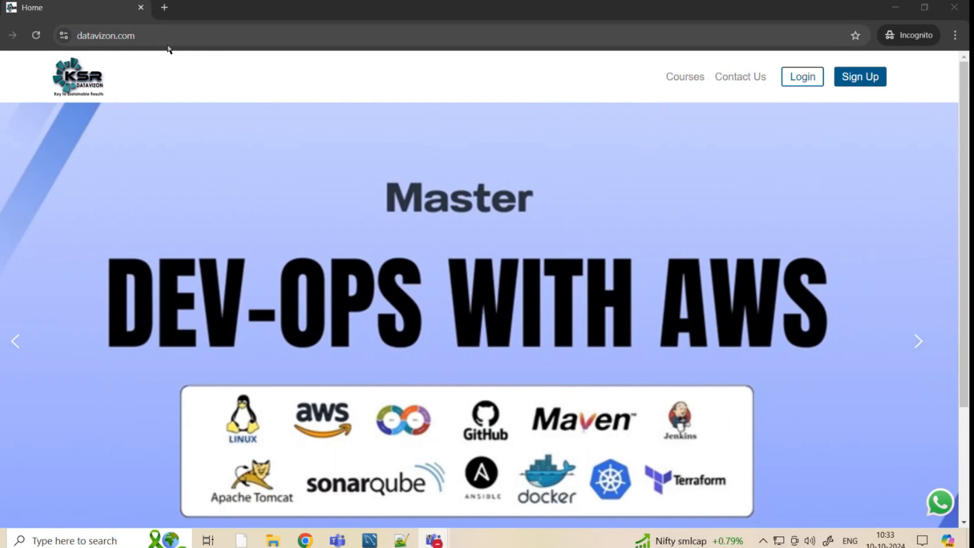
{"action": "left_click", "coordinate": [919, 341]}
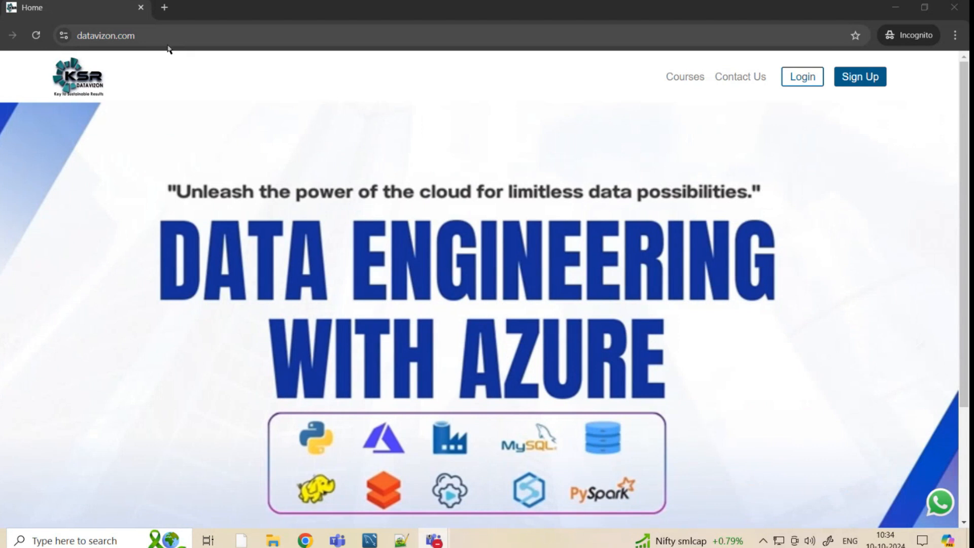
{"action": "left_click", "coordinate": [918, 341]}
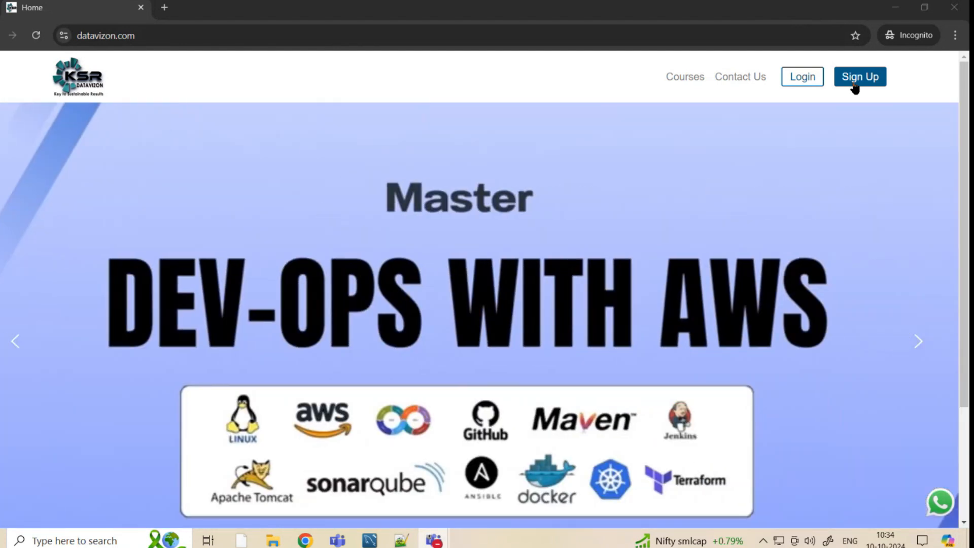
{"action": "left_click", "coordinate": [919, 342]}
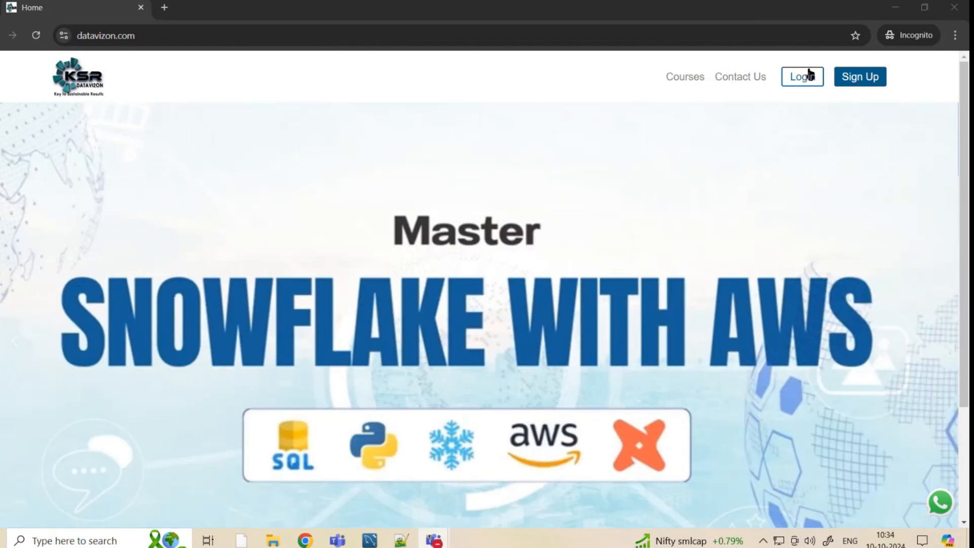
{"action": "left_click", "coordinate": [802, 76]}
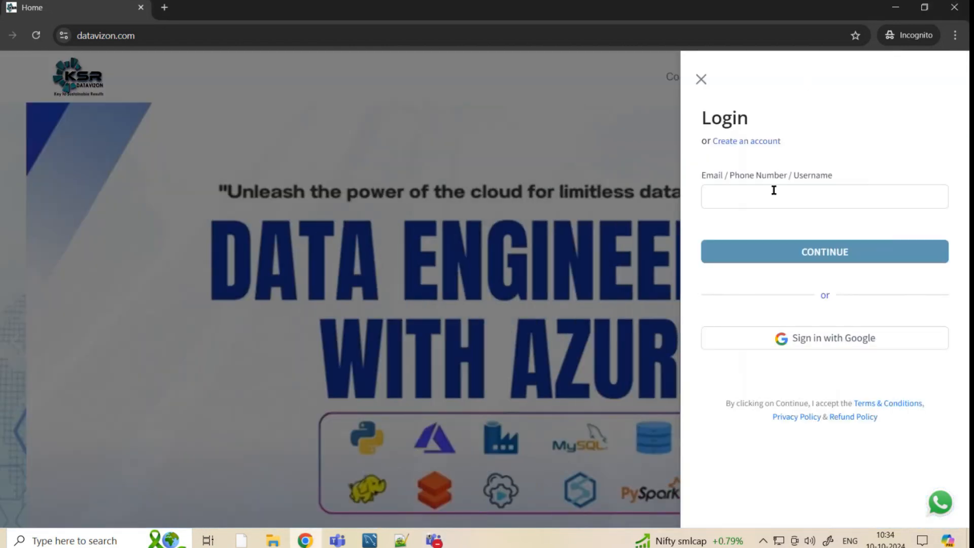
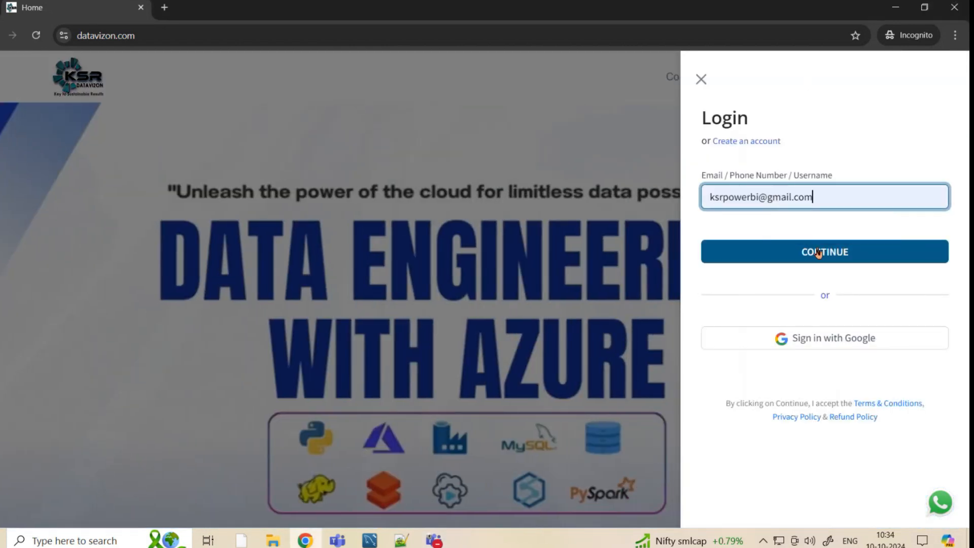
{"action": "left_click", "coordinate": [824, 252]}
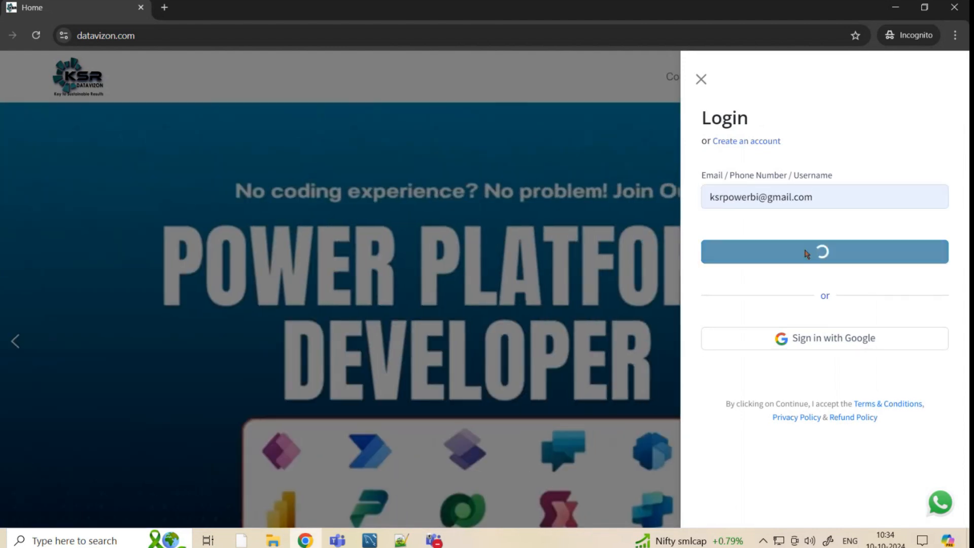
{"action": "left_click", "coordinate": [823, 251]}
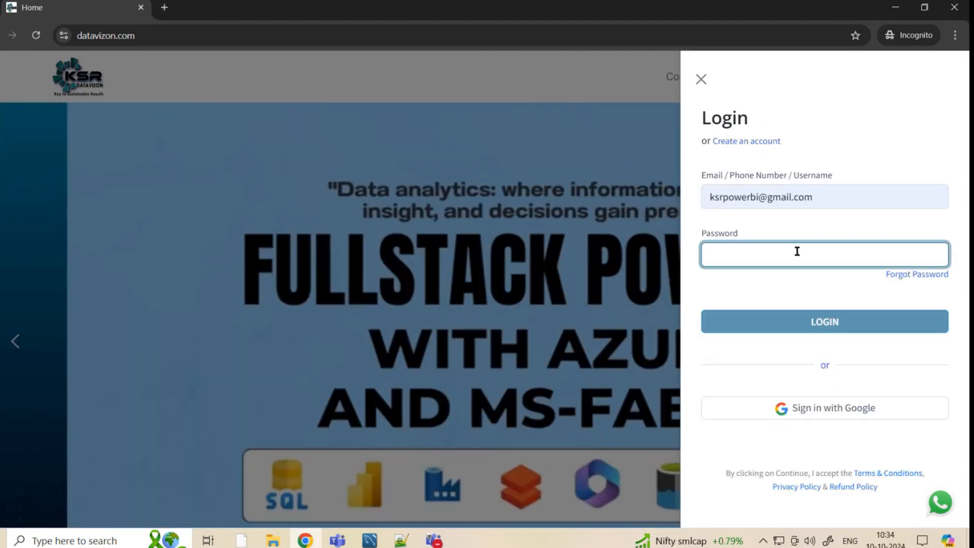
{"action": "type", "text": "password"}
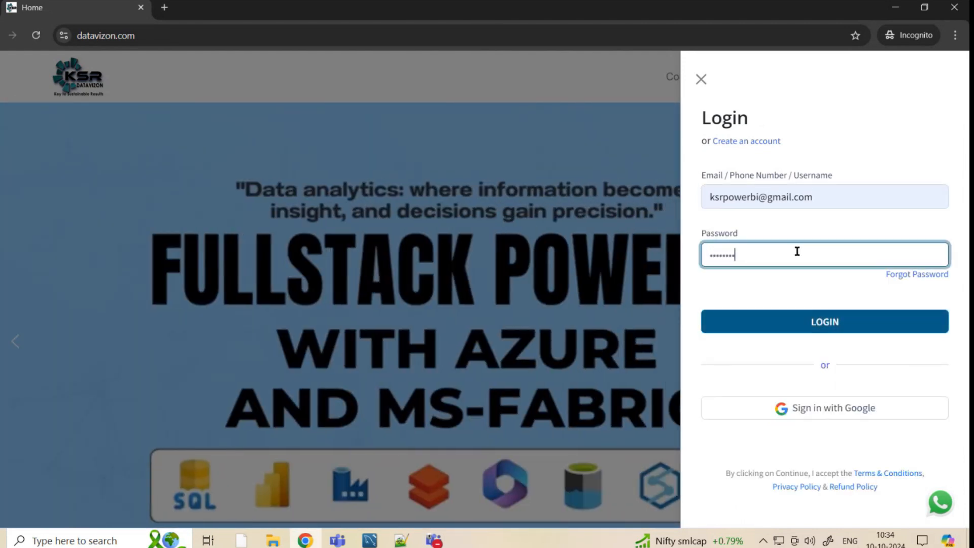
{"action": "left_click", "coordinate": [824, 321]}
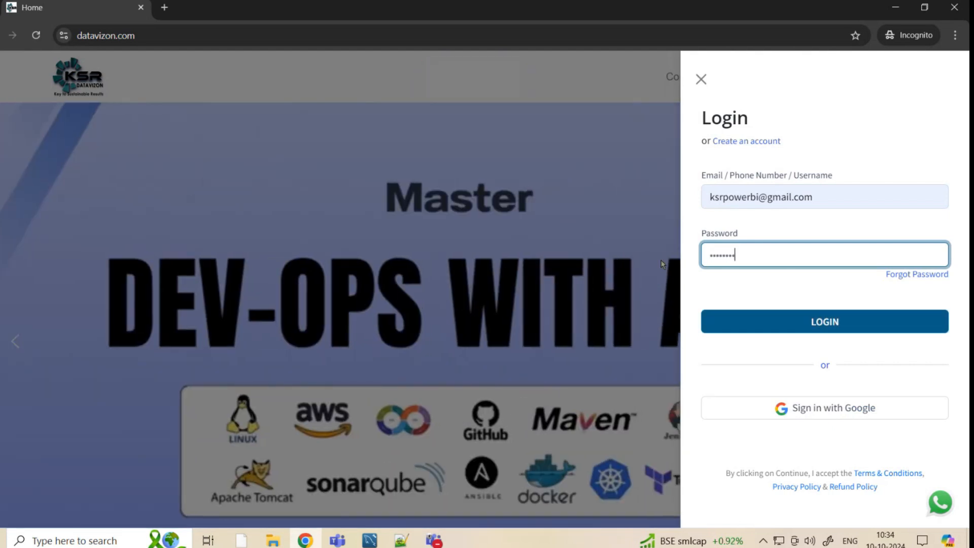
{"action": "left_click", "coordinate": [824, 321]}
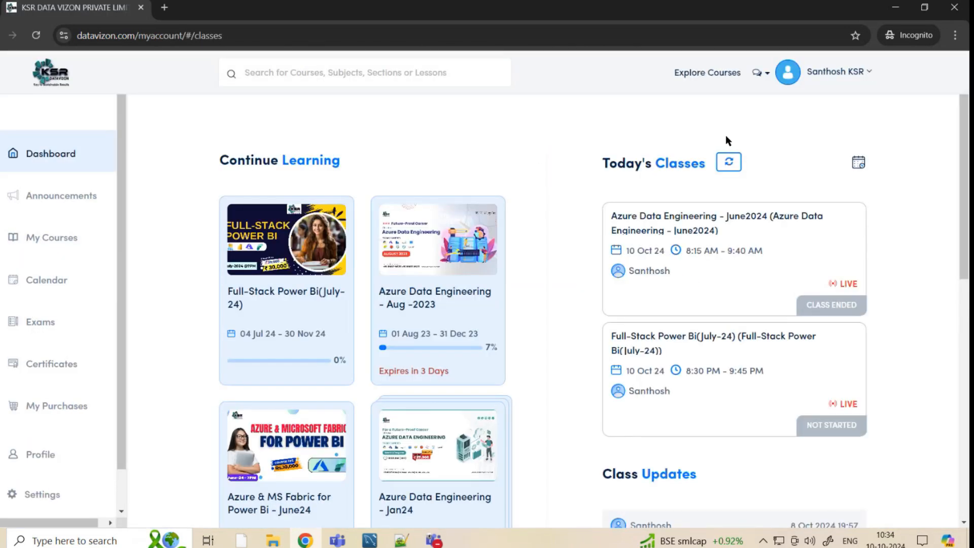
Open the Explore Courses catalog from the top bar in a new tab.
{"action": "left_click", "coordinate": [706, 72]}
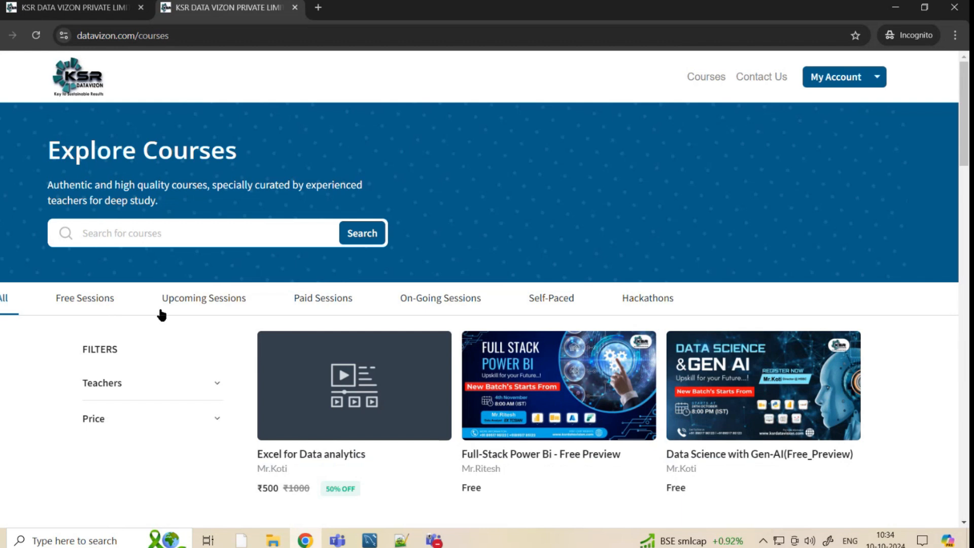
Filter the catalog to Upcoming Sessions and scroll through the five free preview cards.
{"action": "left_click", "coordinate": [203, 298]}
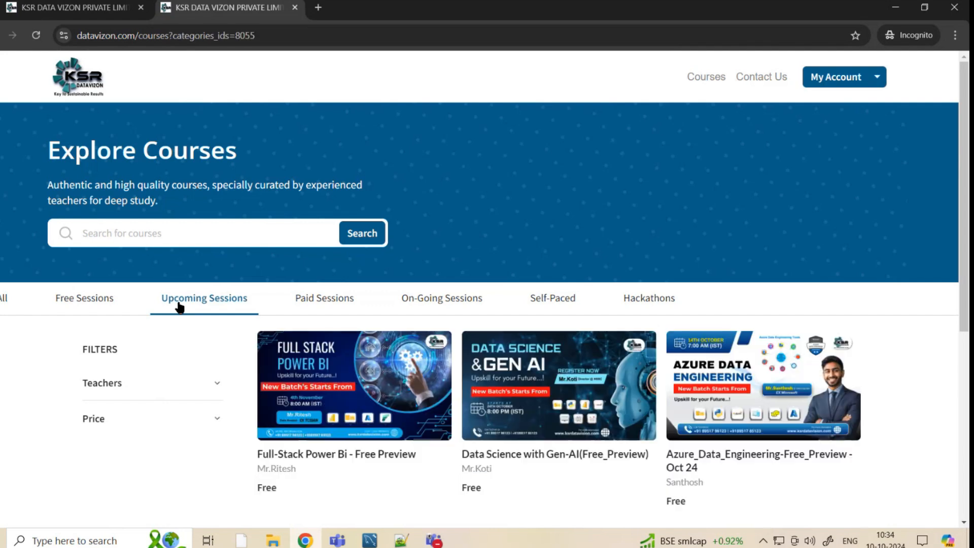
{"action": "scroll", "scroll_direction": "down", "scroll_amount": 3}
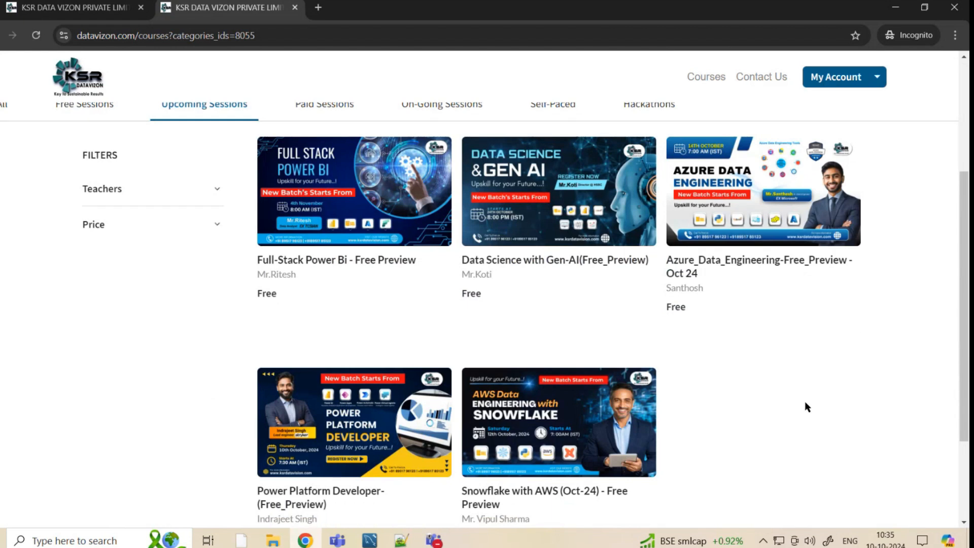
{"action": "mouse_move", "coordinate": [349, 186]}
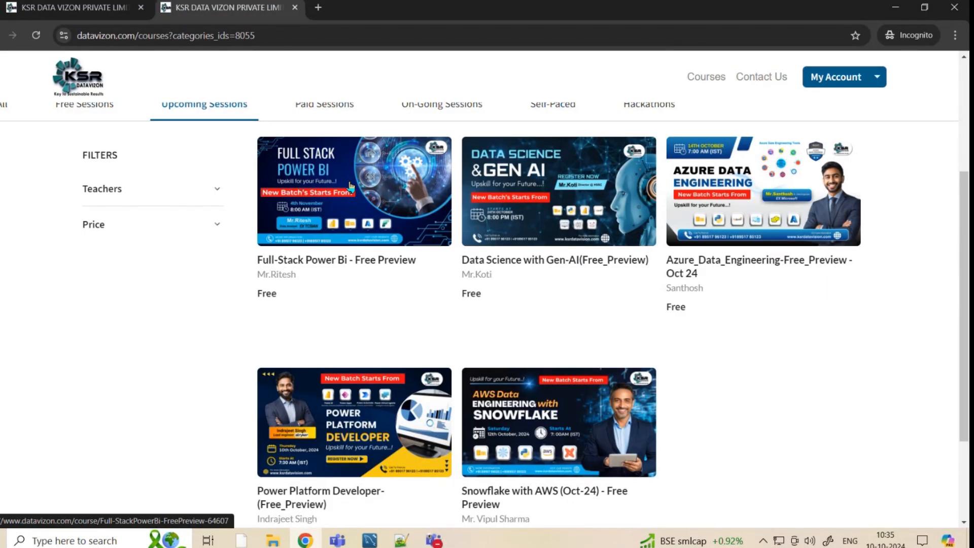
{"action": "mouse_move", "coordinate": [291, 221]}
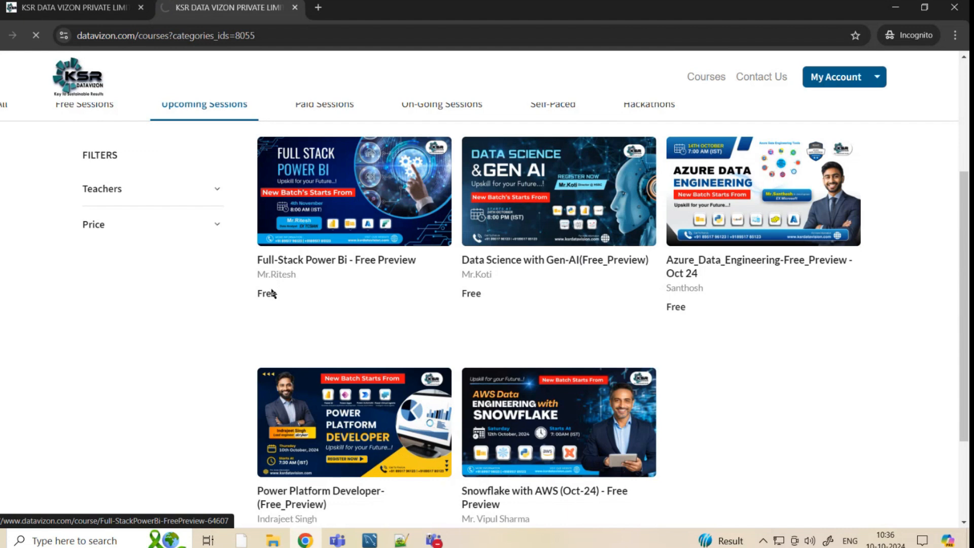
Enroll in Full-Stack Power Bi - Free Preview and dismiss the success popup.
{"action": "left_click", "coordinate": [353, 191]}
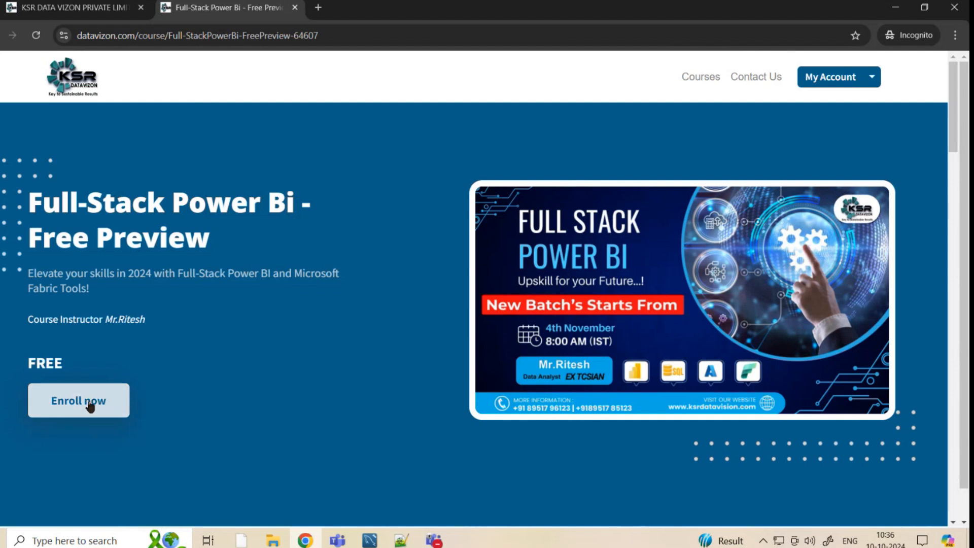
{"action": "mouse_move", "coordinate": [203, 346]}
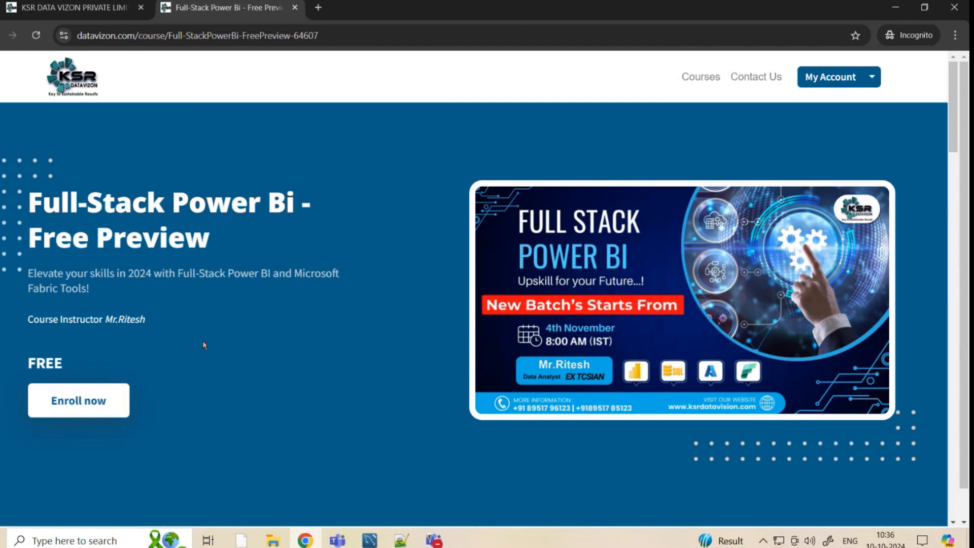
{"action": "scroll", "scroll_direction": "down", "scroll_amount": 3}
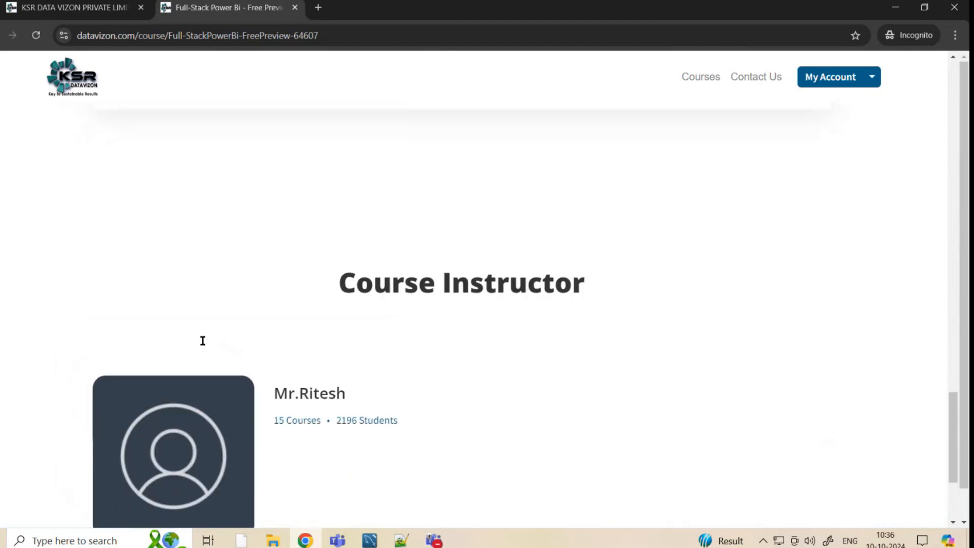
{"action": "scroll", "scroll_direction": "up", "scroll_amount": 3}
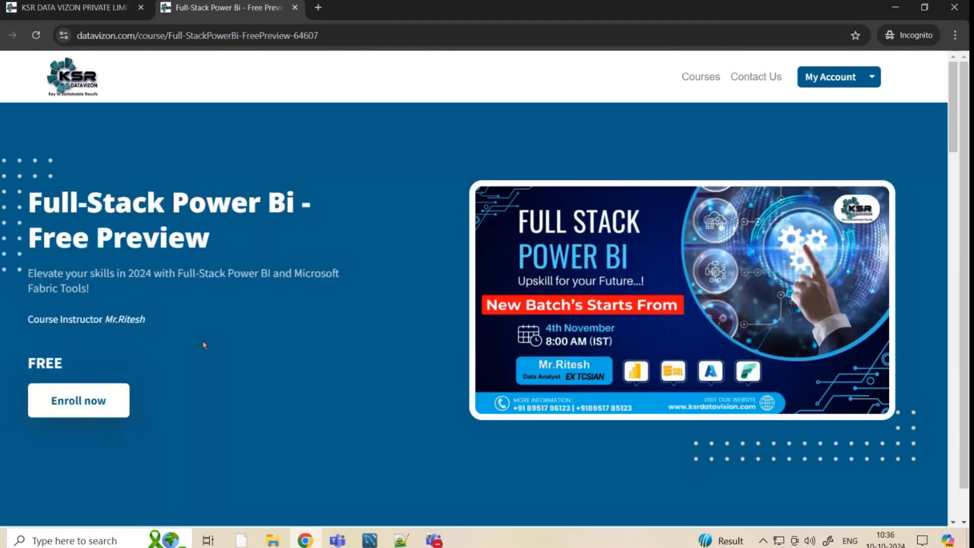
{"action": "mouse_move", "coordinate": [202, 342]}
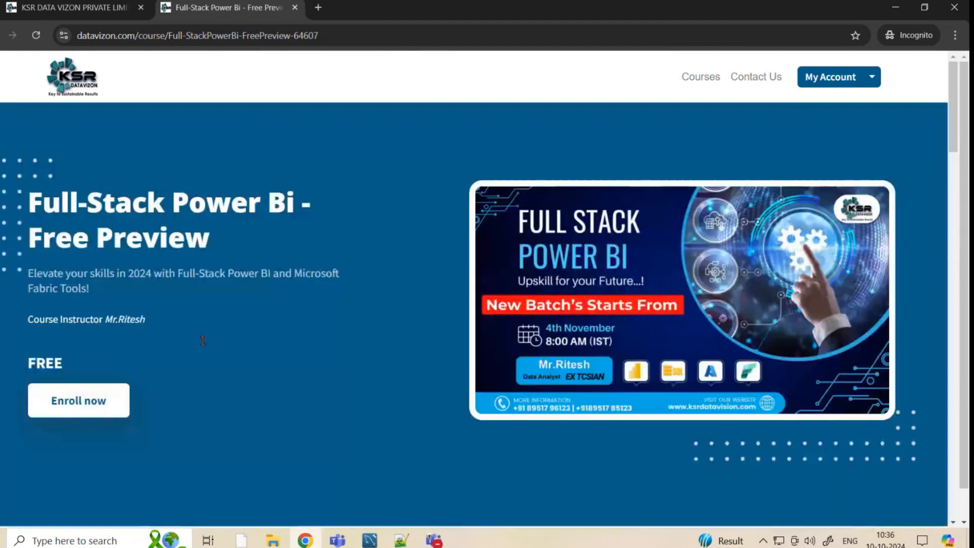
{"action": "left_click", "coordinate": [79, 400]}
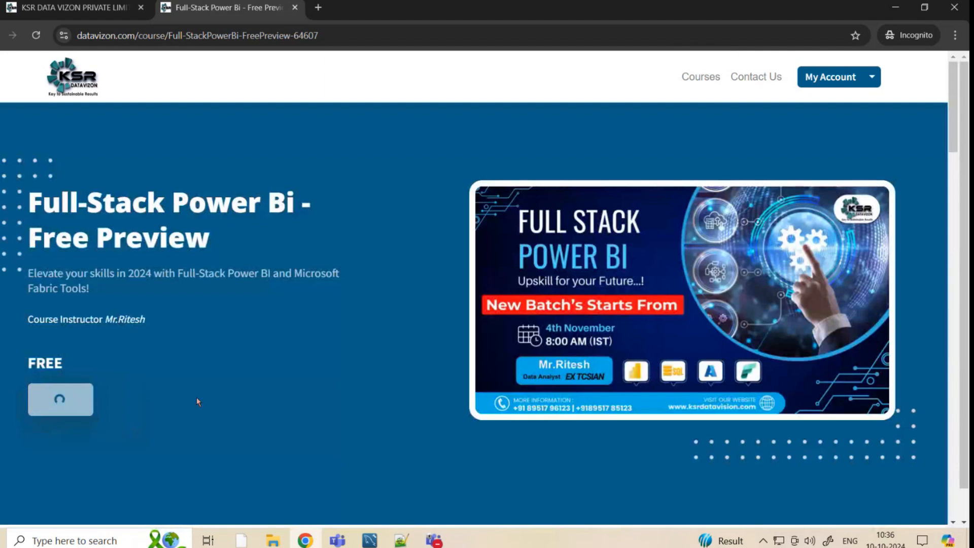
{"action": "left_click", "coordinate": [61, 399]}
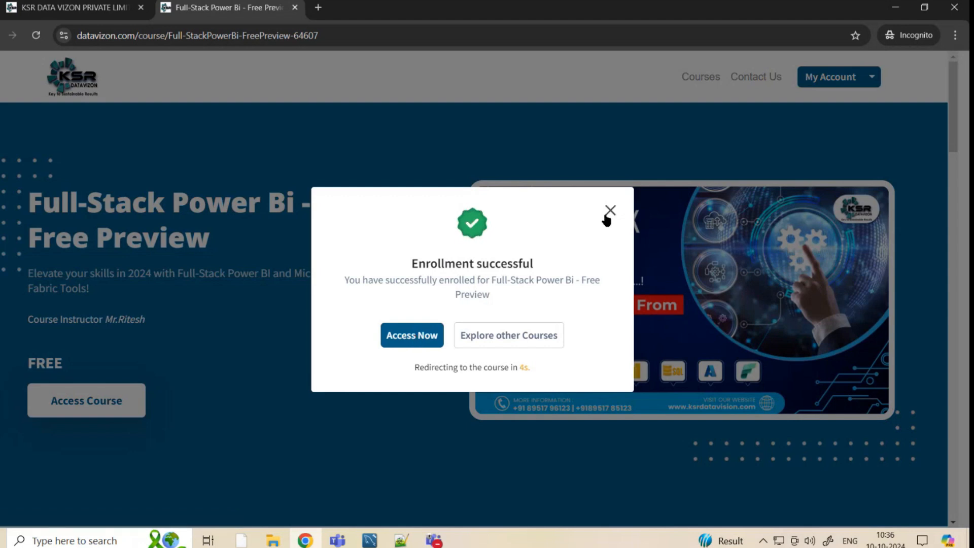
{"action": "left_click", "coordinate": [610, 211]}
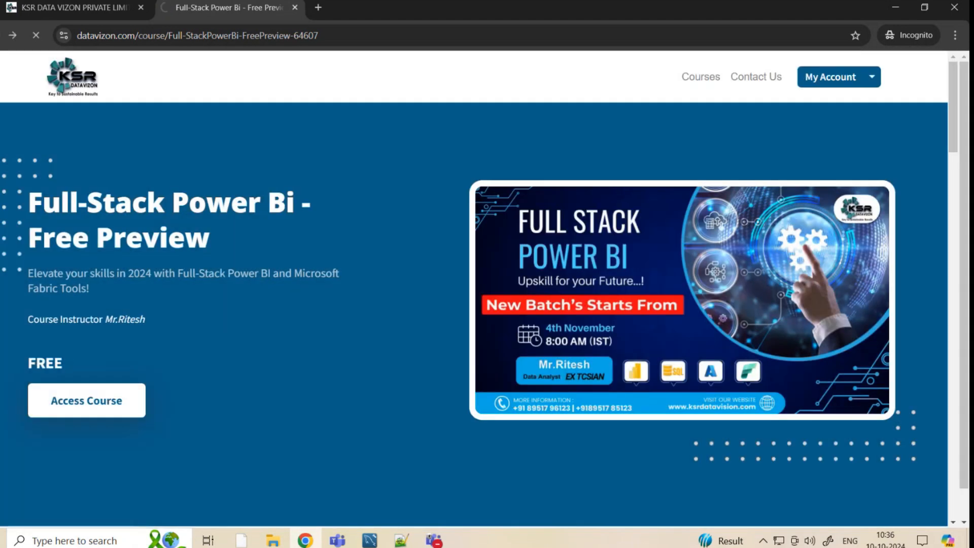
{"action": "left_click", "coordinate": [706, 76]}
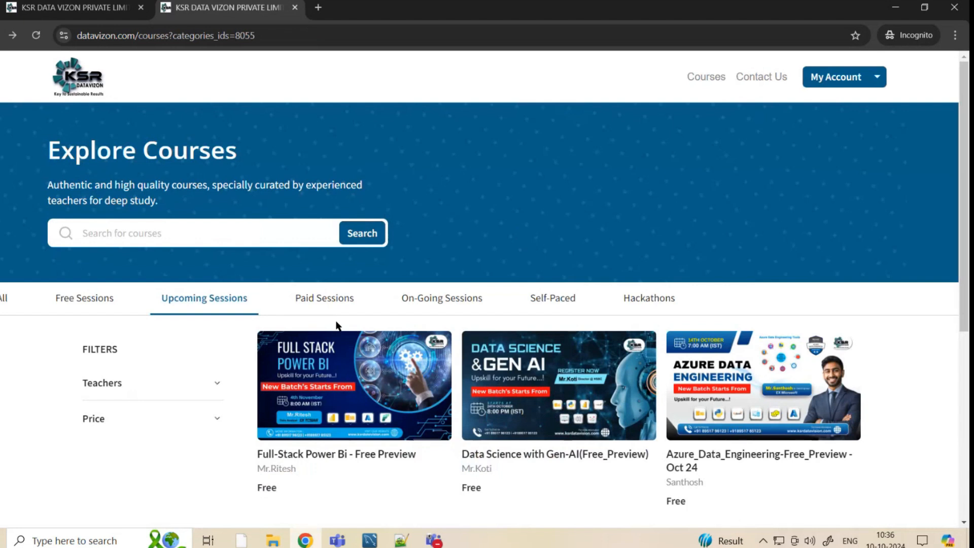
{"action": "mouse_move", "coordinate": [323, 359]}
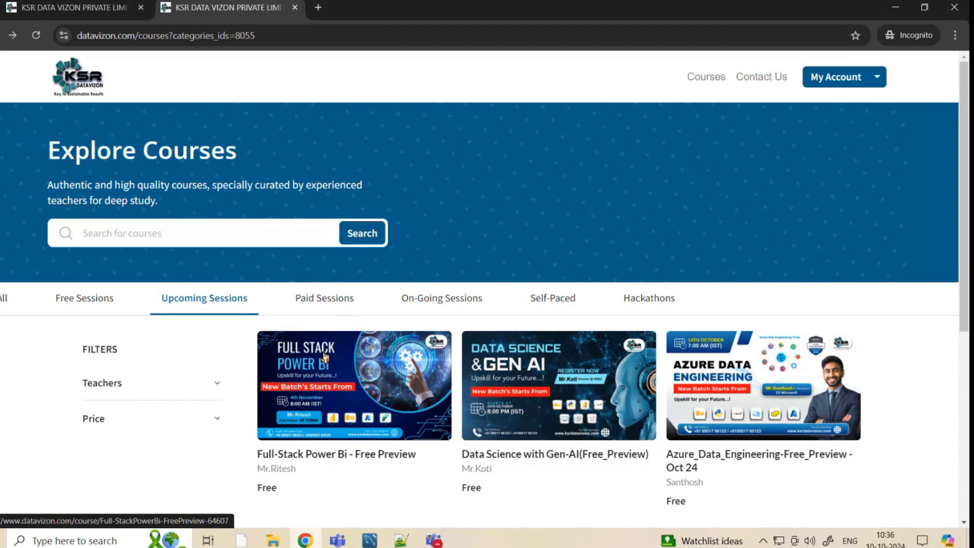
{"action": "scroll", "scroll_direction": "down", "scroll_amount": 3}
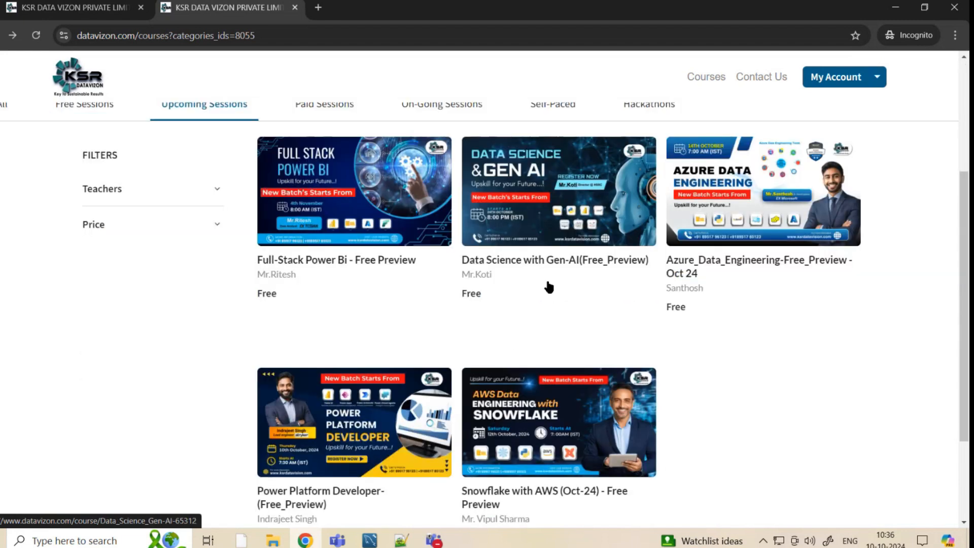
{"action": "mouse_move", "coordinate": [508, 225]}
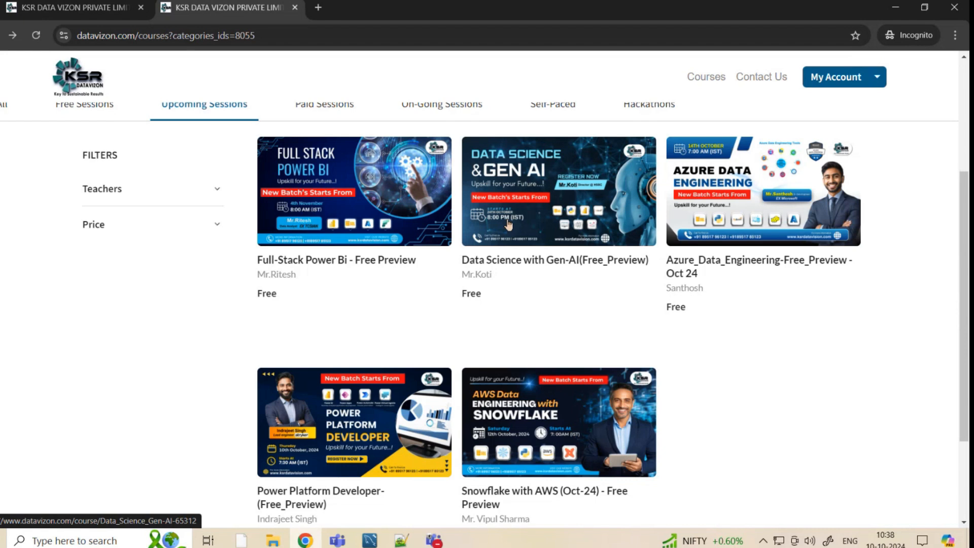
{"action": "mouse_move", "coordinate": [816, 179]}
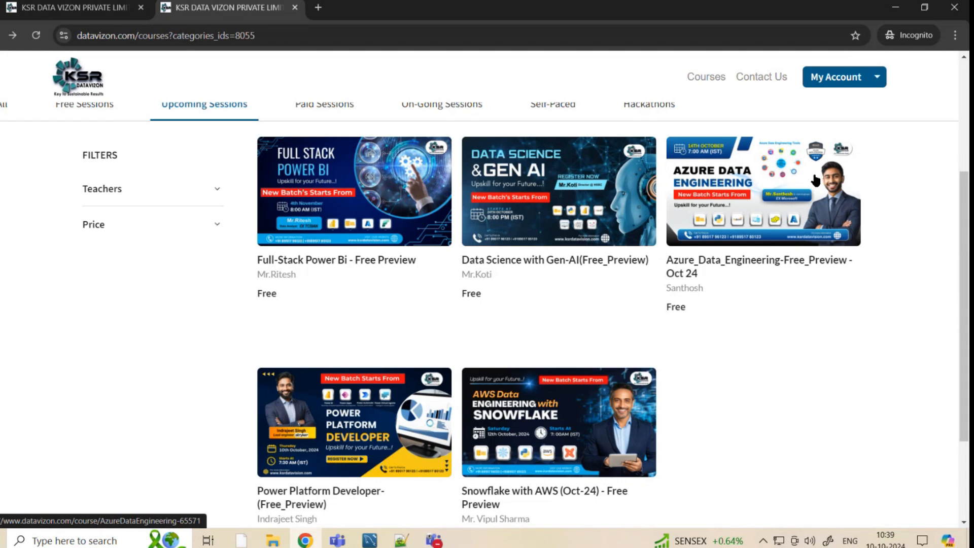
{"action": "mouse_move", "coordinate": [963, 335]}
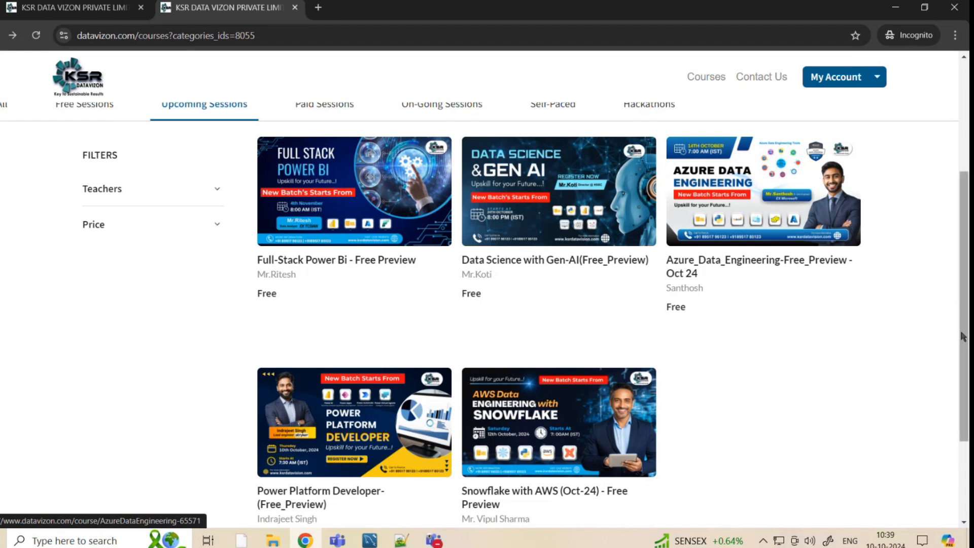
{"action": "left_click", "coordinate": [882, 540]}
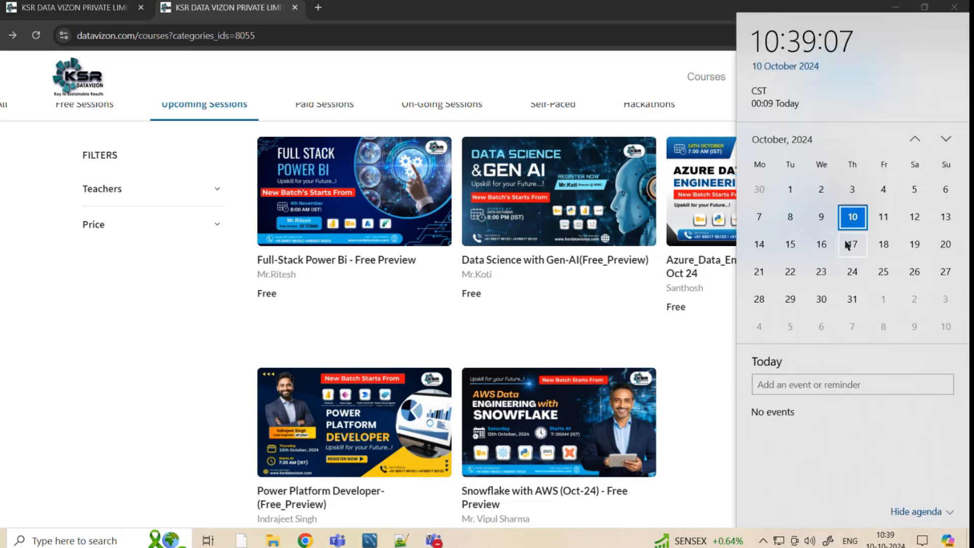
{"action": "mouse_move", "coordinate": [707, 331]}
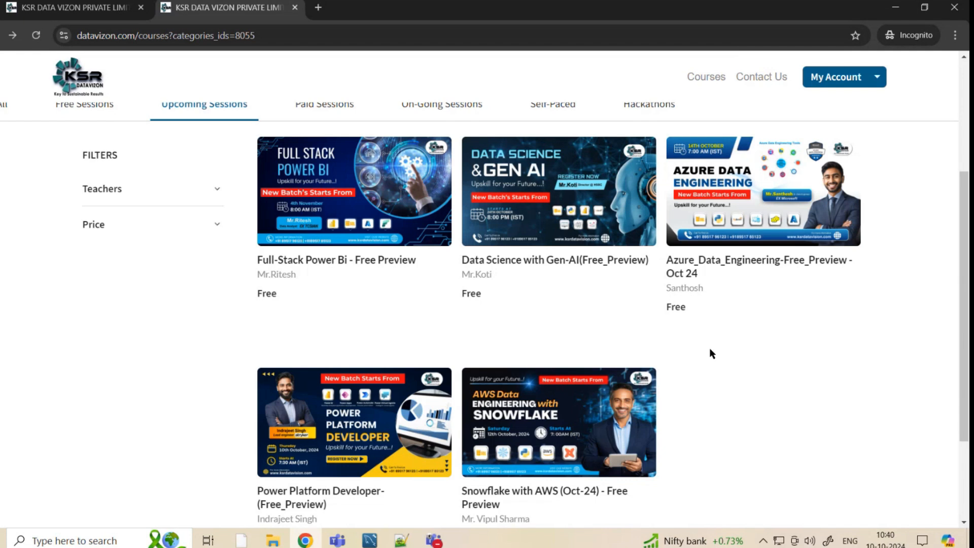
{"action": "scroll", "scroll_direction": "down", "scroll_amount": 3}
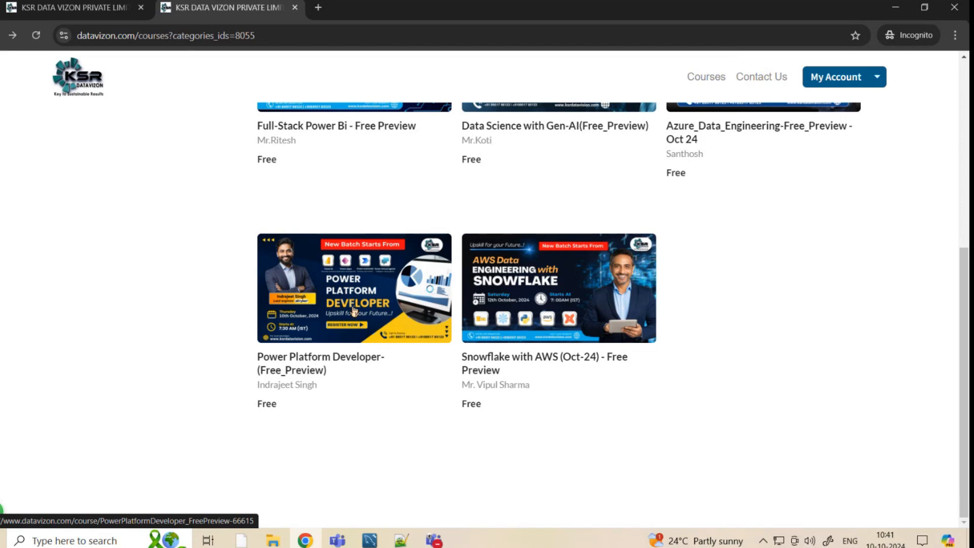
{"action": "mouse_move", "coordinate": [379, 297]}
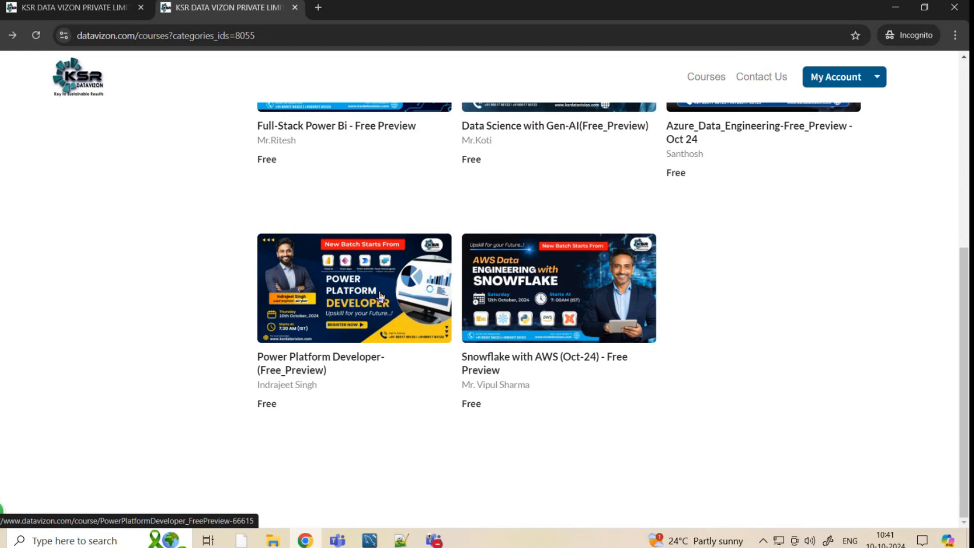
{"action": "mouse_move", "coordinate": [299, 336]}
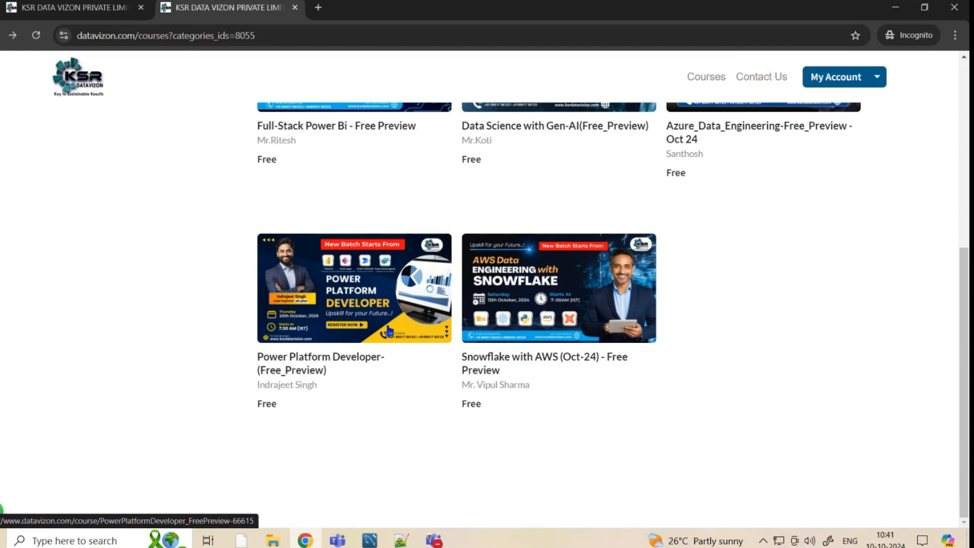
Open the Power Platform Developer course page and read its 'Here's what you get' section.
{"action": "left_click", "coordinate": [352, 287]}
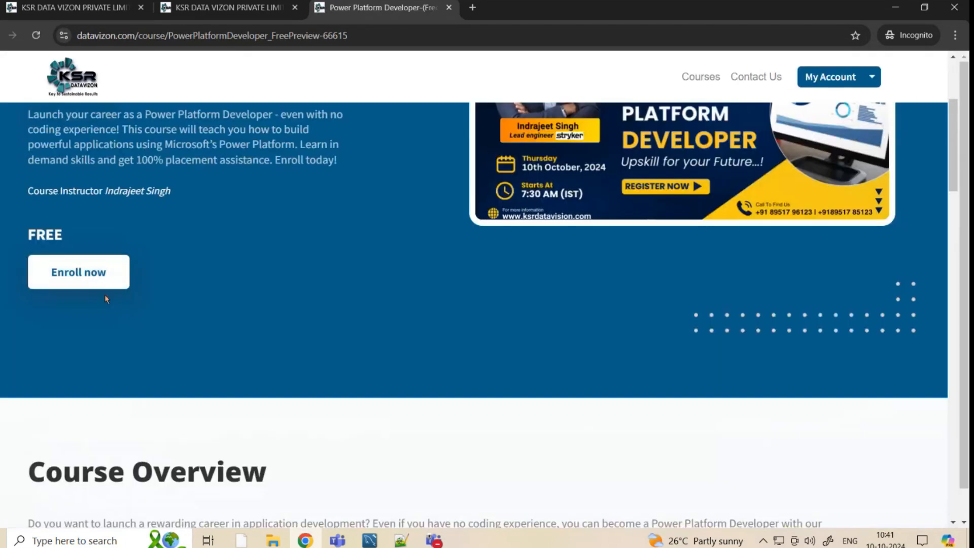
{"action": "scroll", "scroll_direction": "down", "scroll_amount": 3}
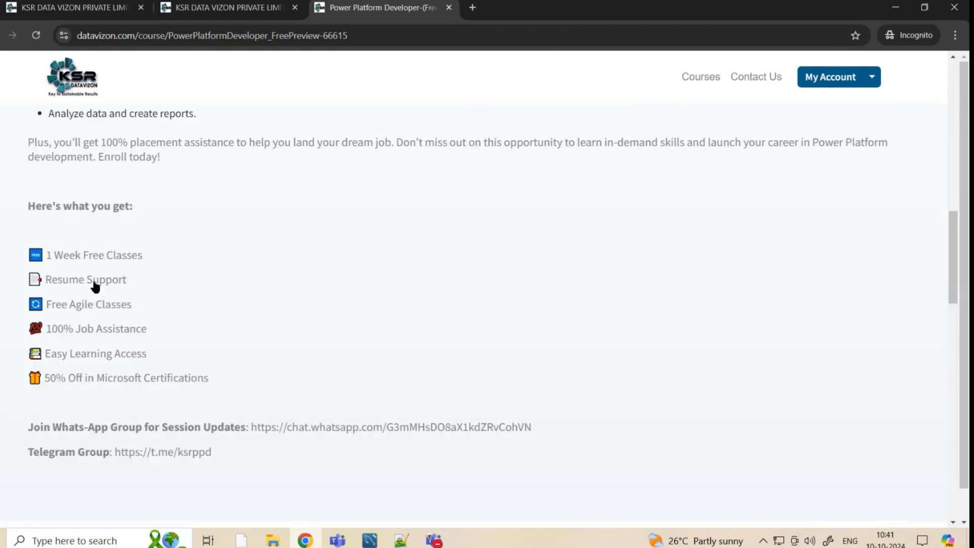
{"action": "mouse_move", "coordinate": [243, 419]}
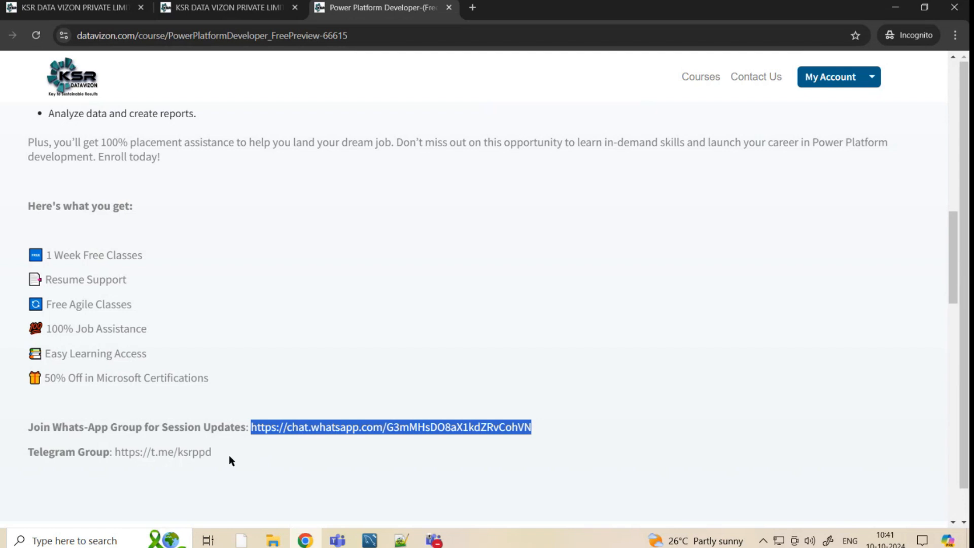
{"action": "mouse_move", "coordinate": [217, 370]}
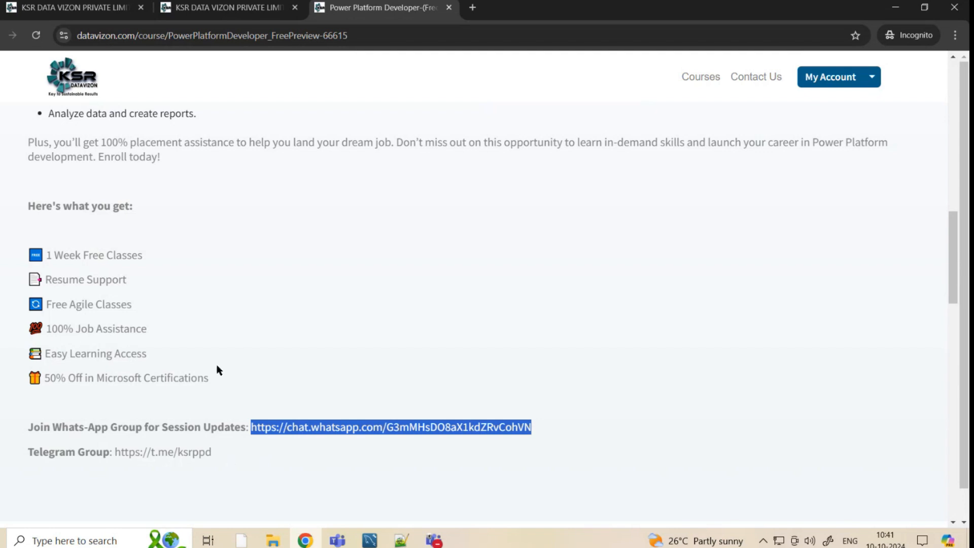
{"action": "scroll", "scroll_direction": "up", "scroll_amount": 3}
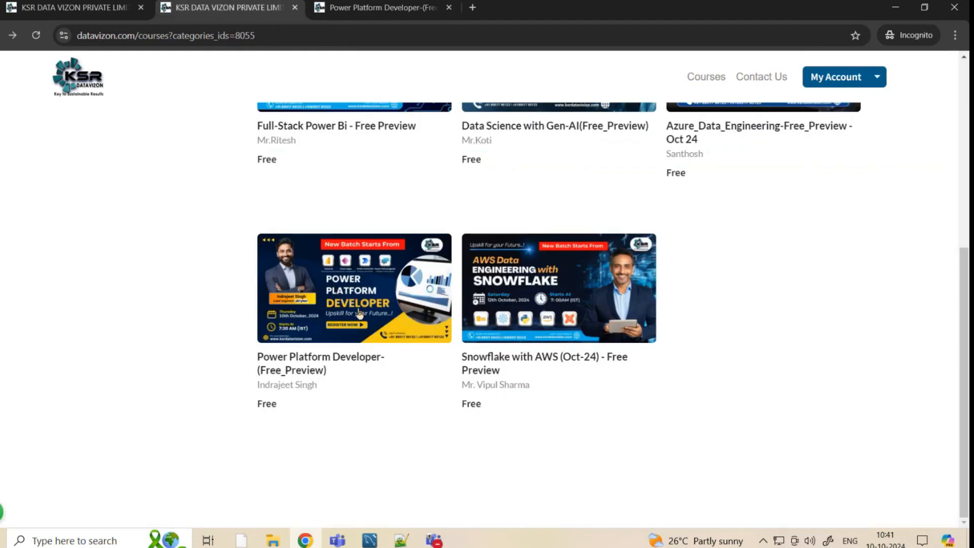
{"action": "mouse_move", "coordinate": [357, 313]}
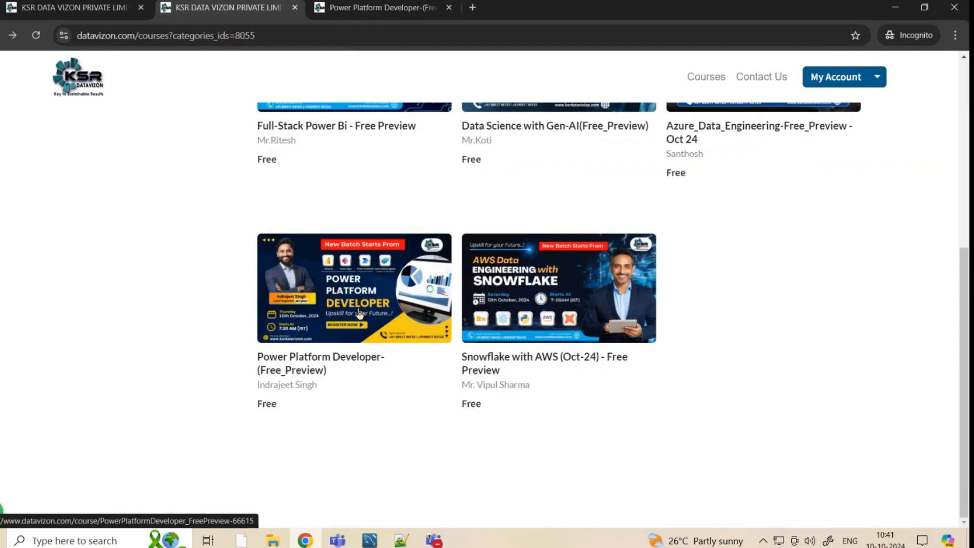
{"action": "scroll", "scroll_direction": "up", "scroll_amount": 3}
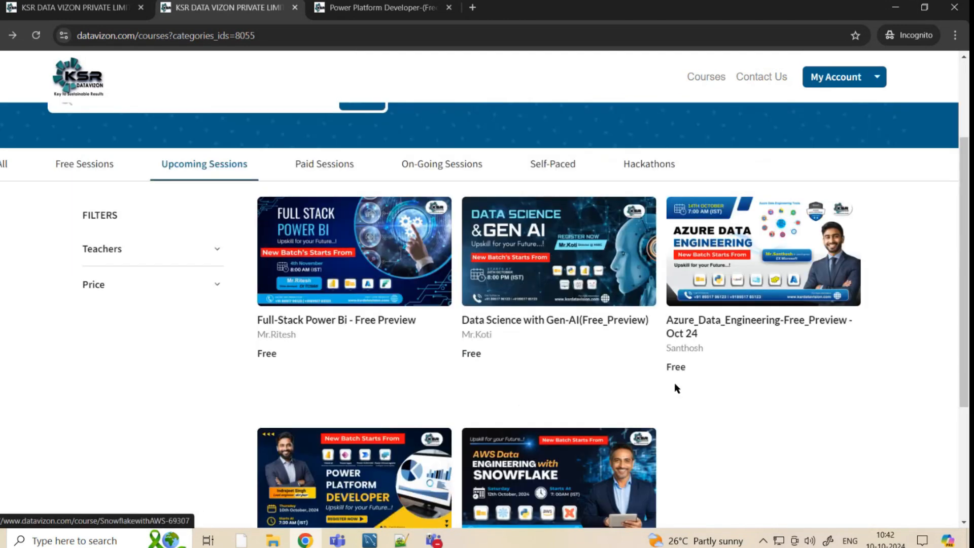
{"action": "mouse_move", "coordinate": [727, 401]}
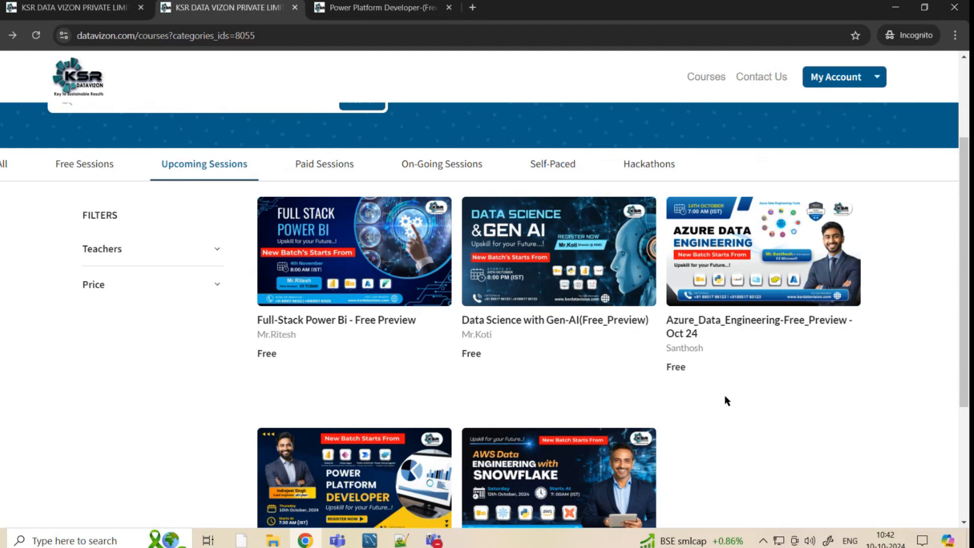
{"action": "scroll", "scroll_direction": "down", "scroll_amount": 3}
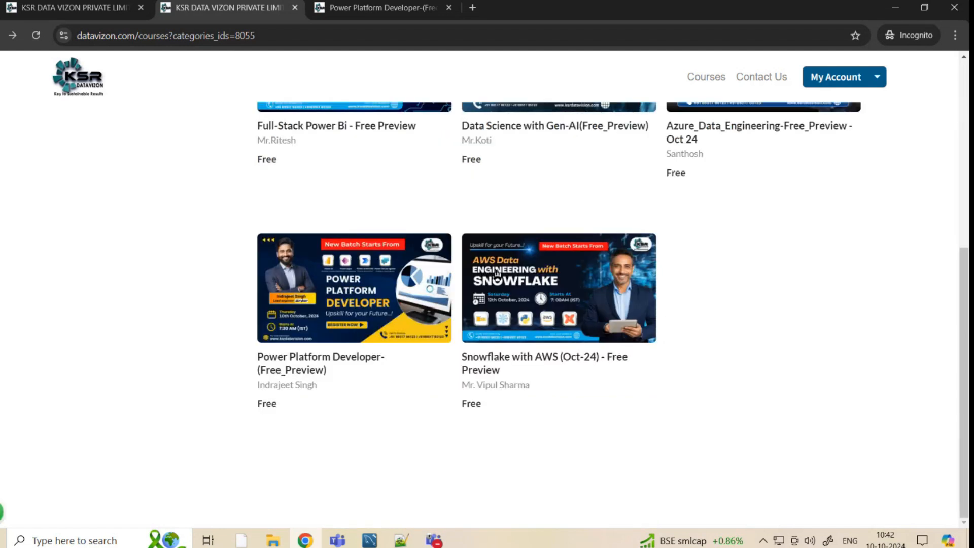
{"action": "mouse_move", "coordinate": [498, 272]}
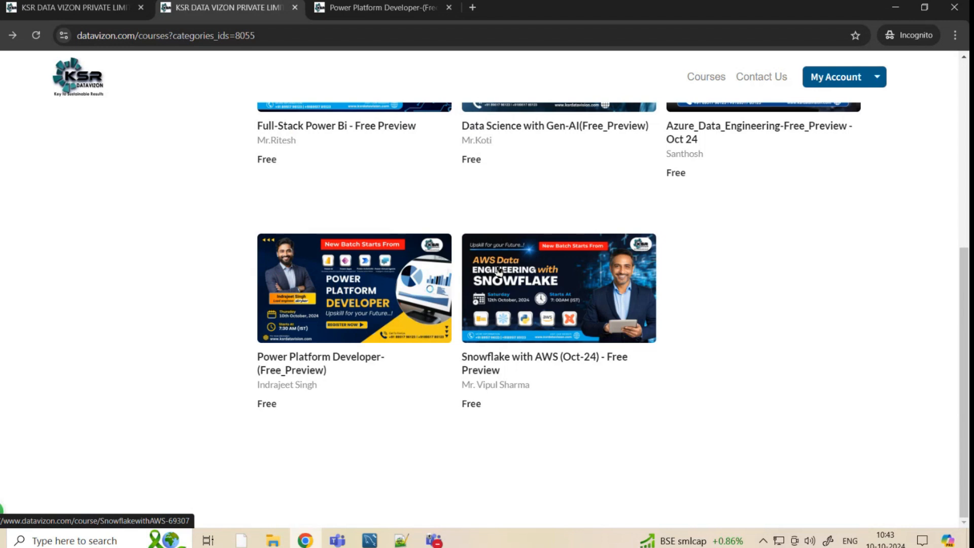
{"action": "mouse_move", "coordinate": [497, 331]}
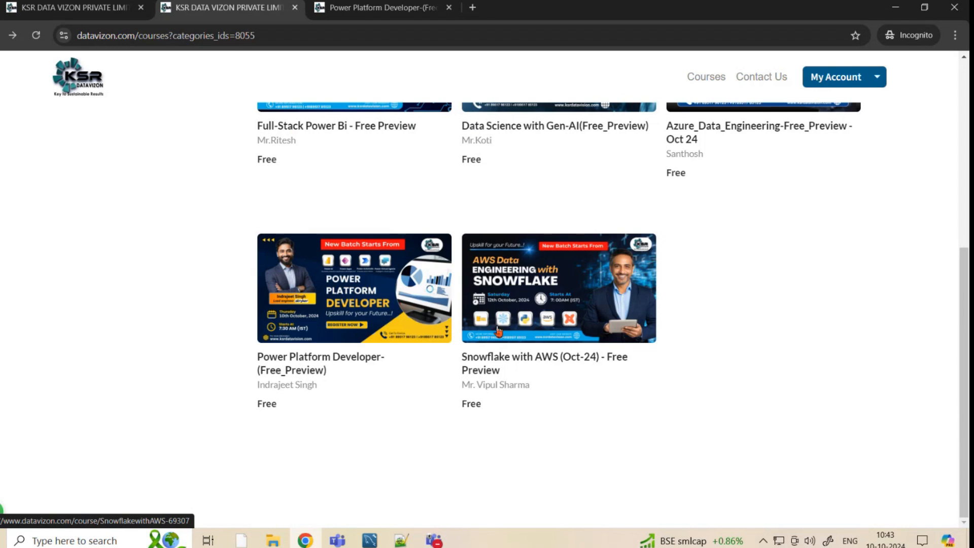
{"action": "mouse_move", "coordinate": [507, 310]}
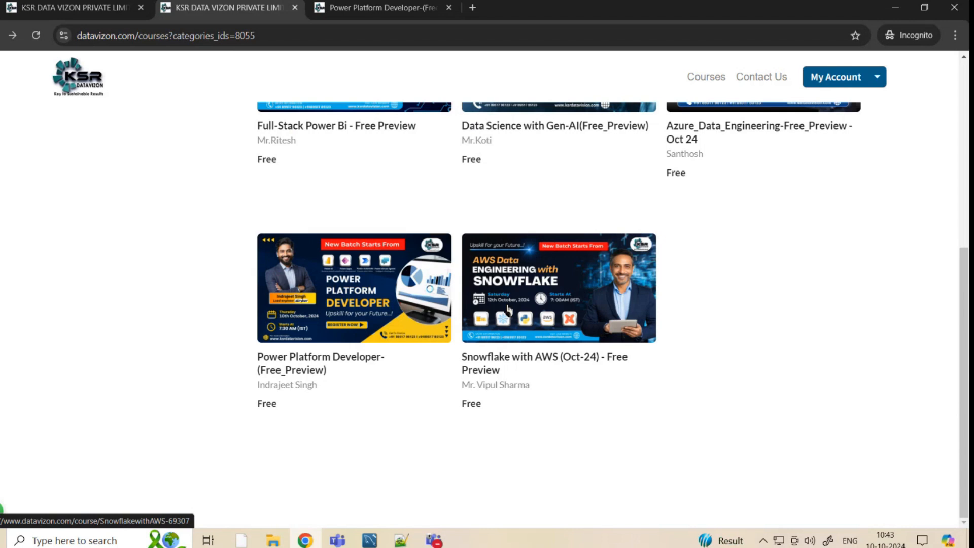
Scroll up to show the Upcoming Sessions tab, filters and Power BI, Gen-AI, Azure cards.
{"action": "scroll", "scroll_direction": "up", "scroll_amount": 3}
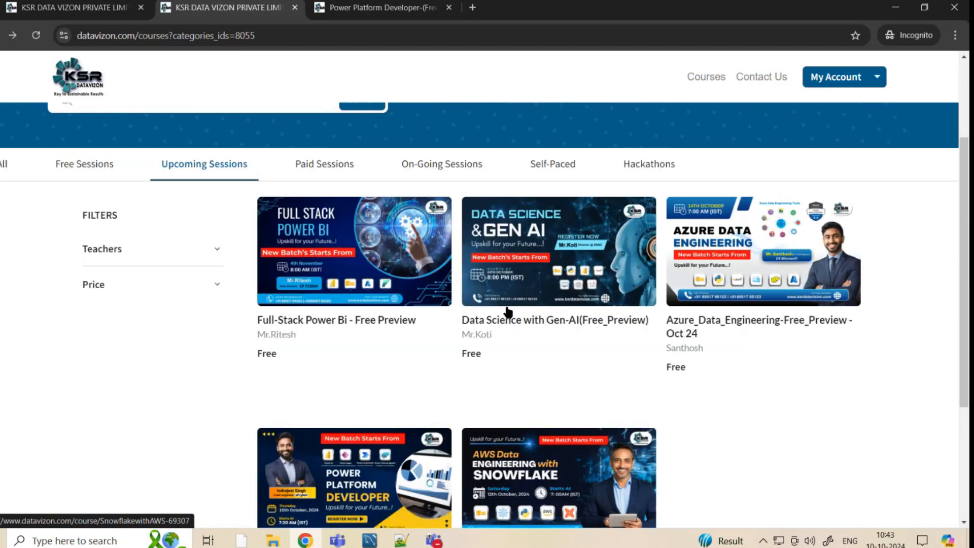
{"action": "mouse_move", "coordinate": [896, 340]}
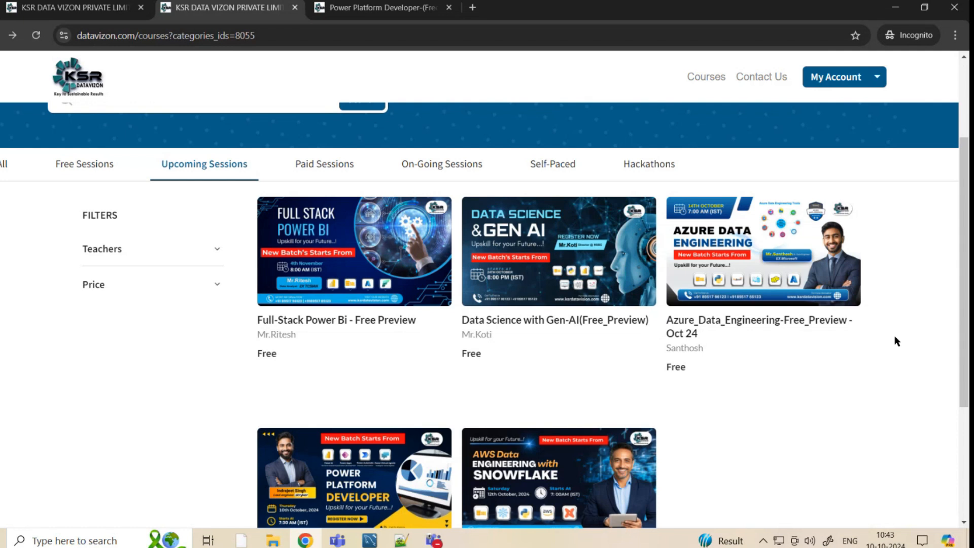
{"action": "mouse_move", "coordinate": [549, 11]}
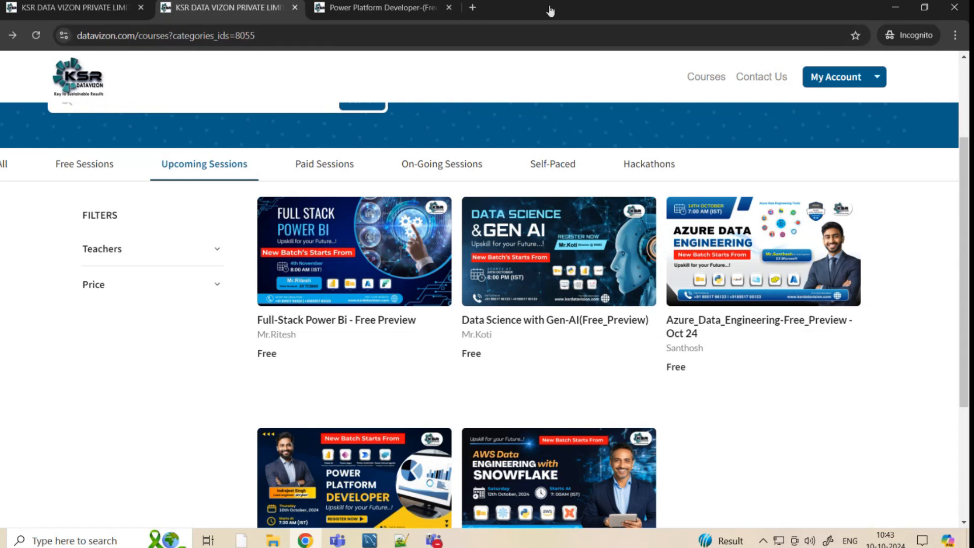